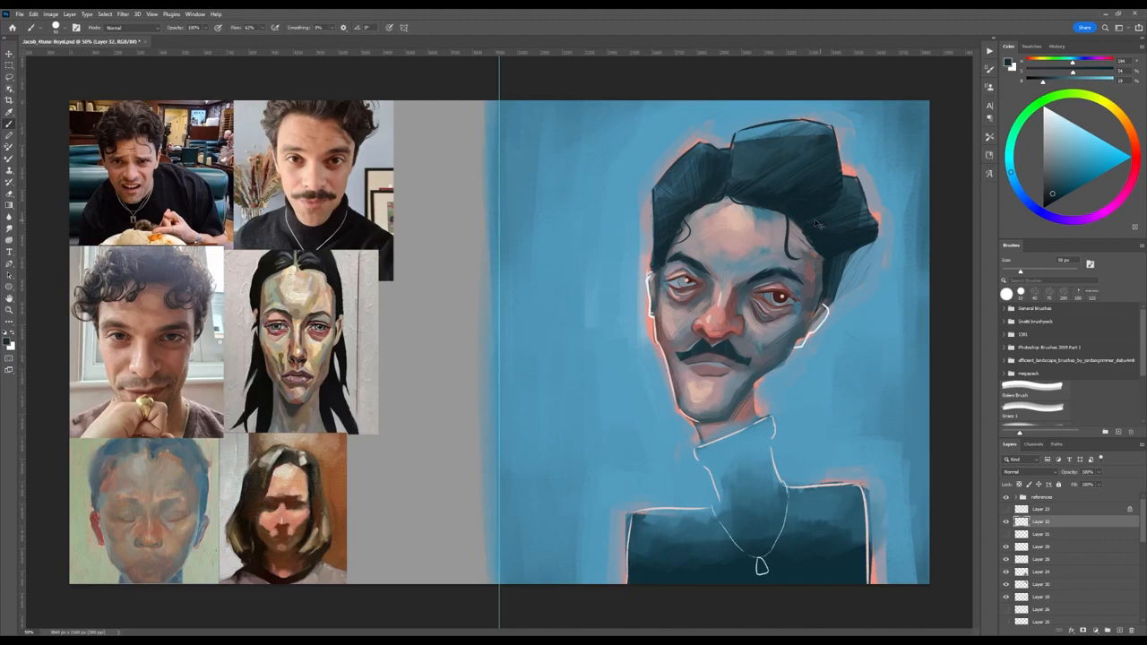
Step: Switch from the reference board to the standalone caricature portrait document
left_click_drag(815, 224, 760, 197)
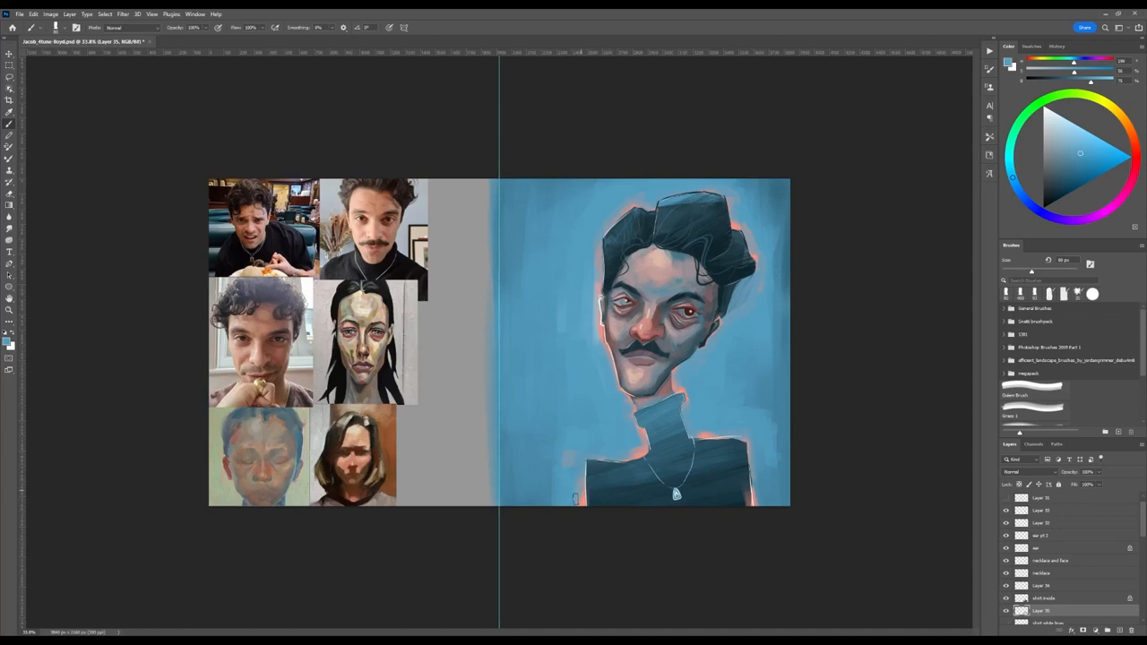
left_click(251, 41)
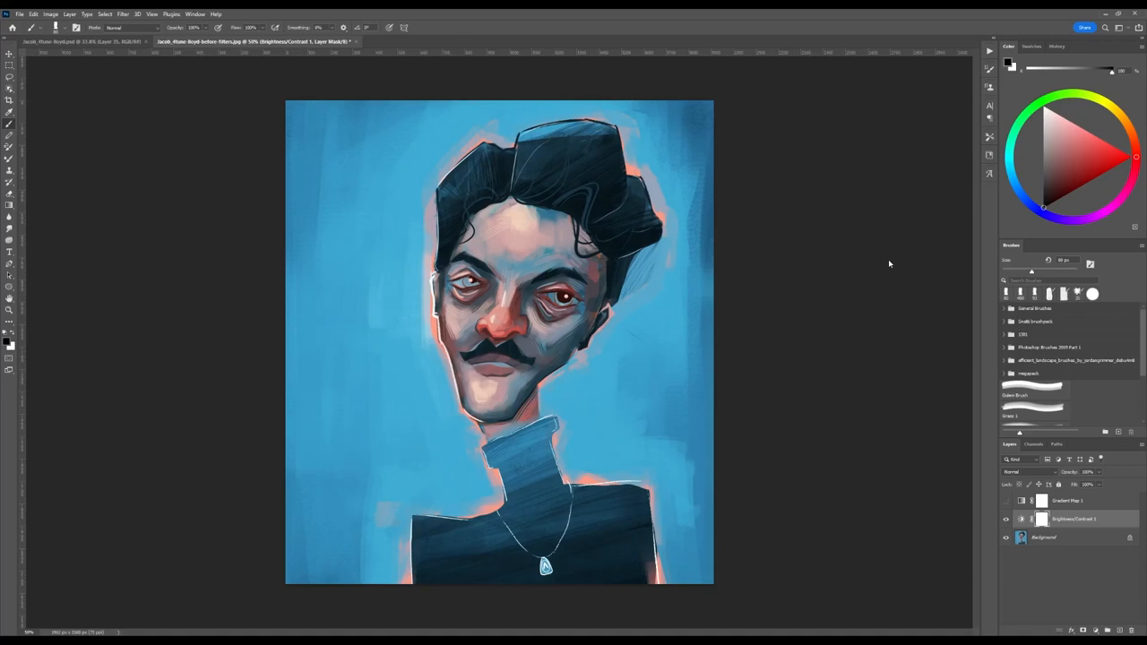